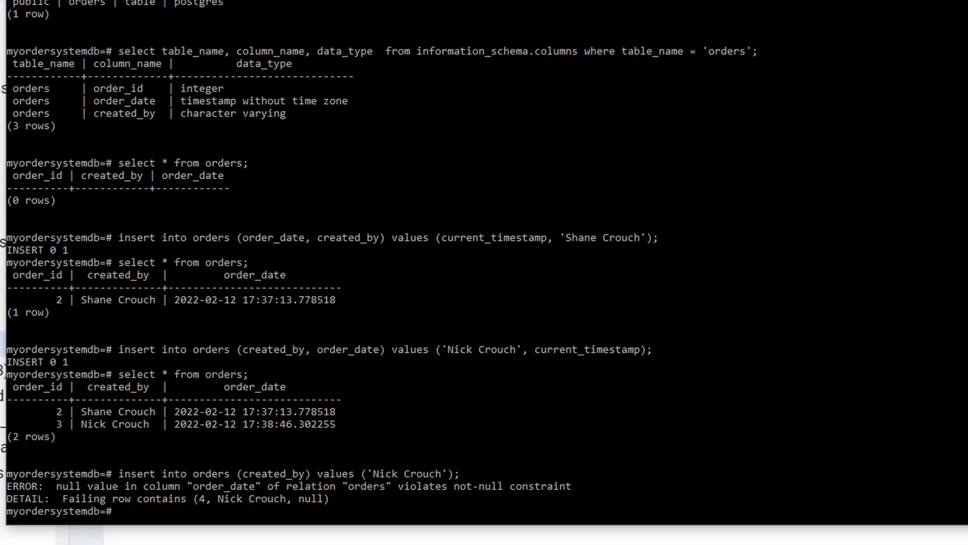
{"action": "type", "text": "select"}
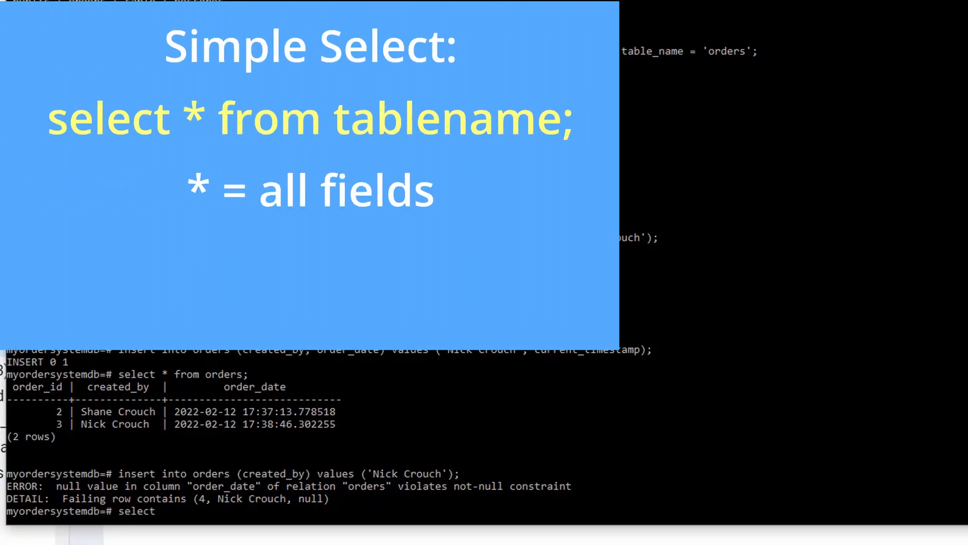
{"action": "type", "text": "*"}
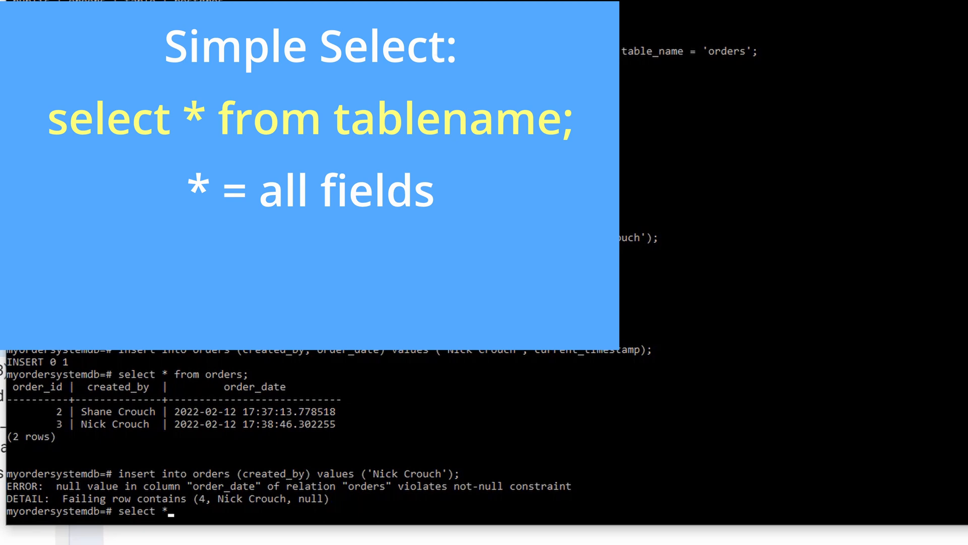
{"action": "type", "text": "from order"}
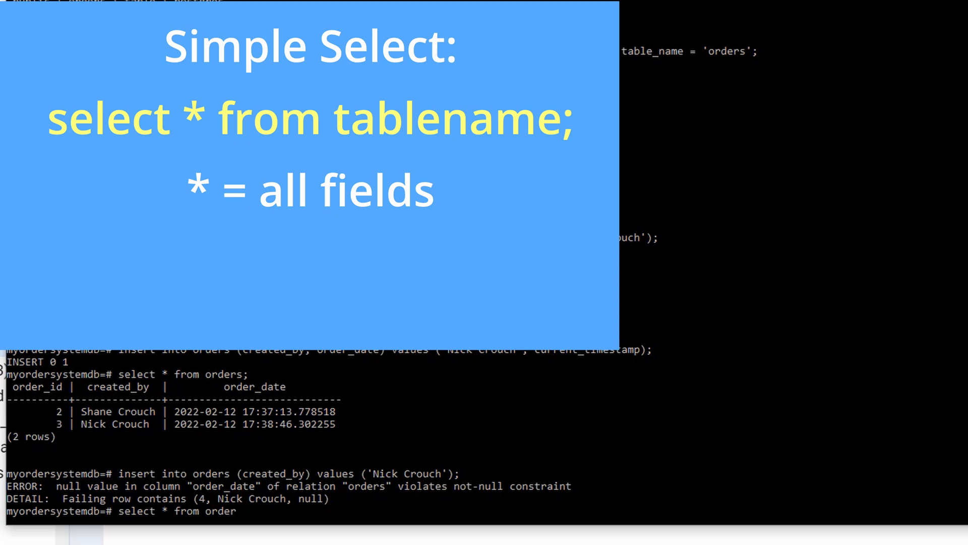
{"action": "type", "text": "s"}
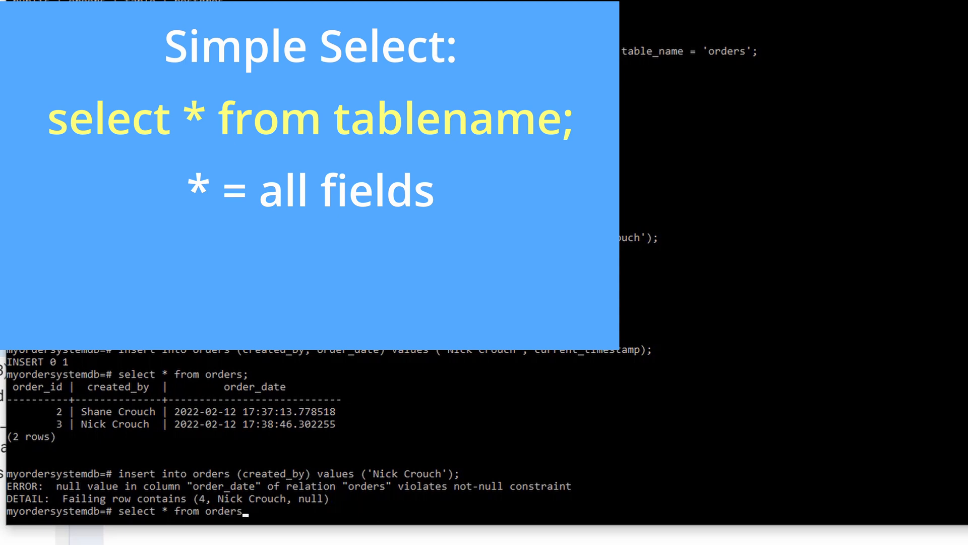
{"action": "type", "text": ";"}
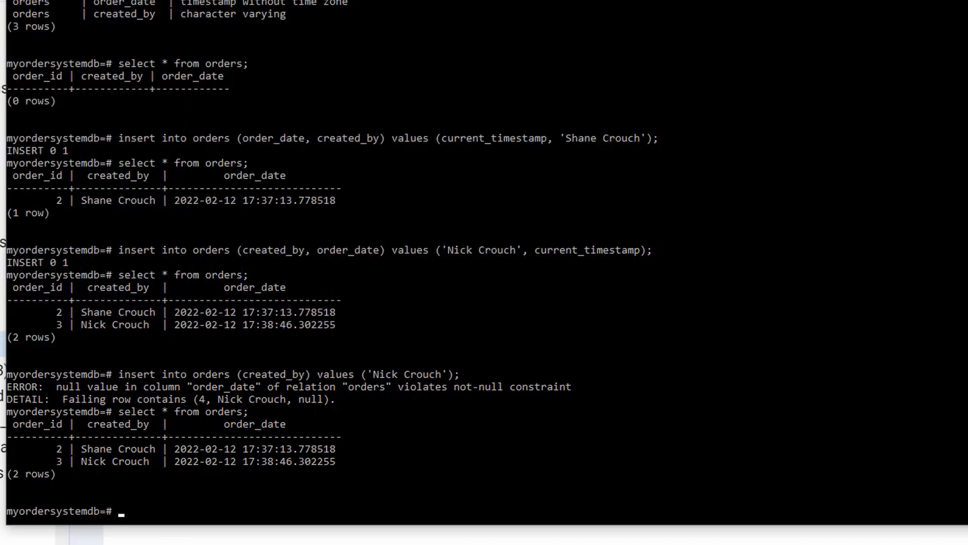
Step: Begin a new query reading select * from at the psql prompt
{"action": "type", "text": "select * from"}
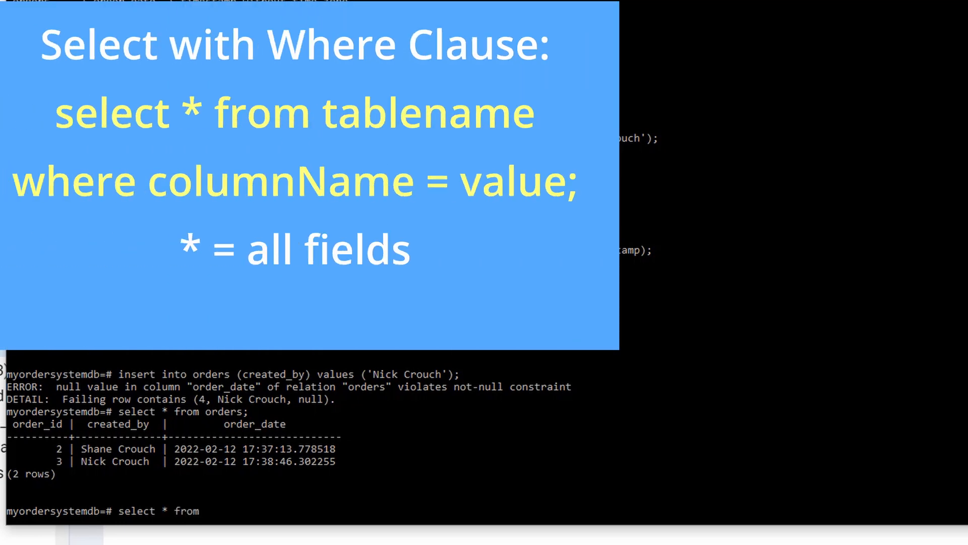
Step: Complete the query as select * from order where order_id = 3; to target order 3
{"action": "type", "text": "order where"}
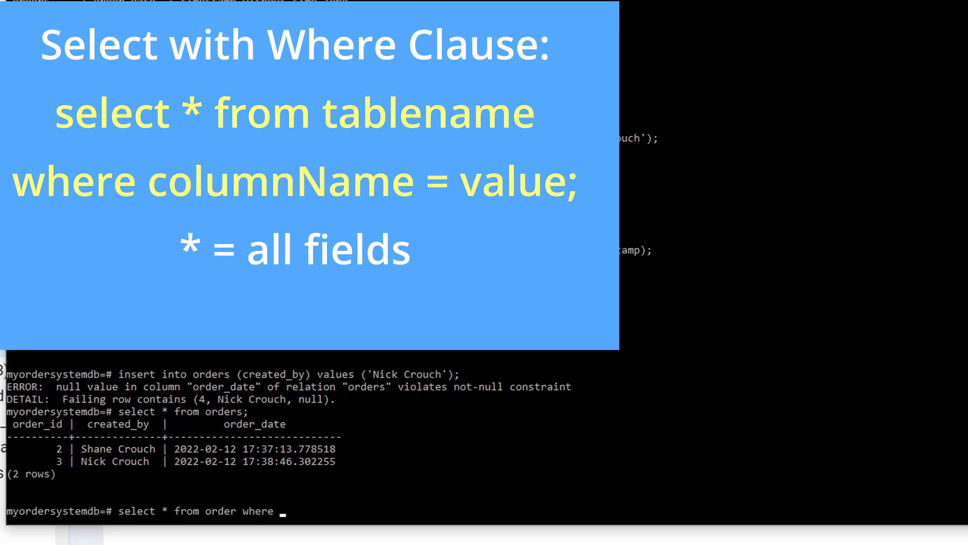
{"action": "type", "text": "order_id"}
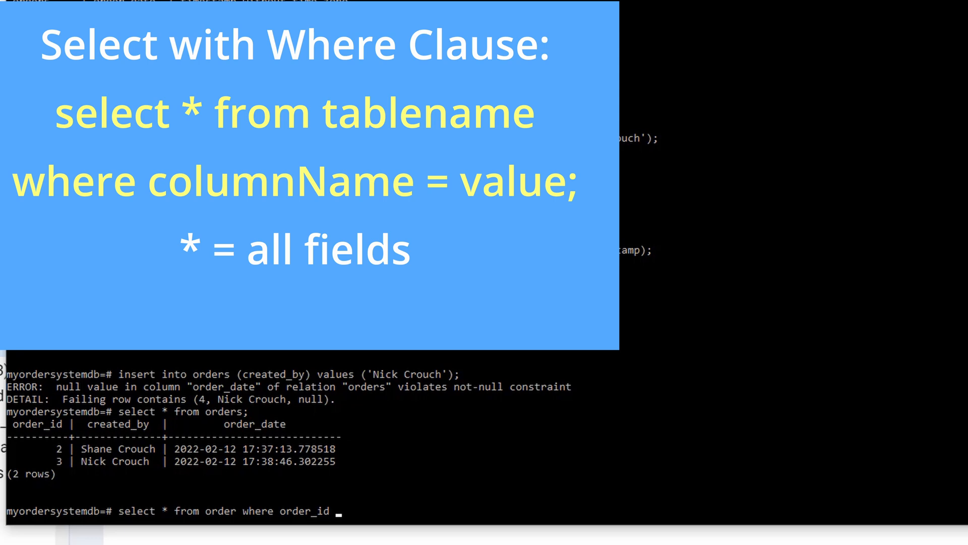
{"action": "type", "text": "="}
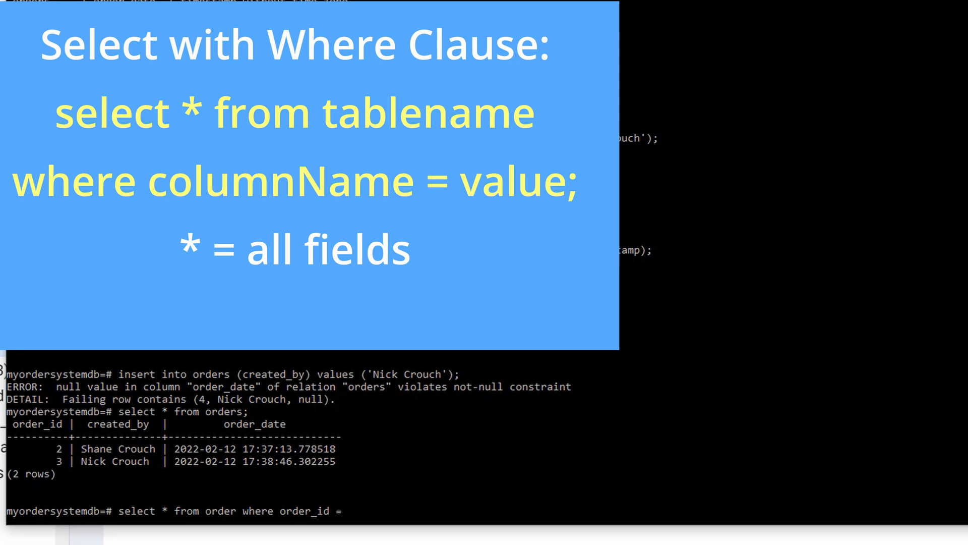
{"action": "type", "text": "3;"}
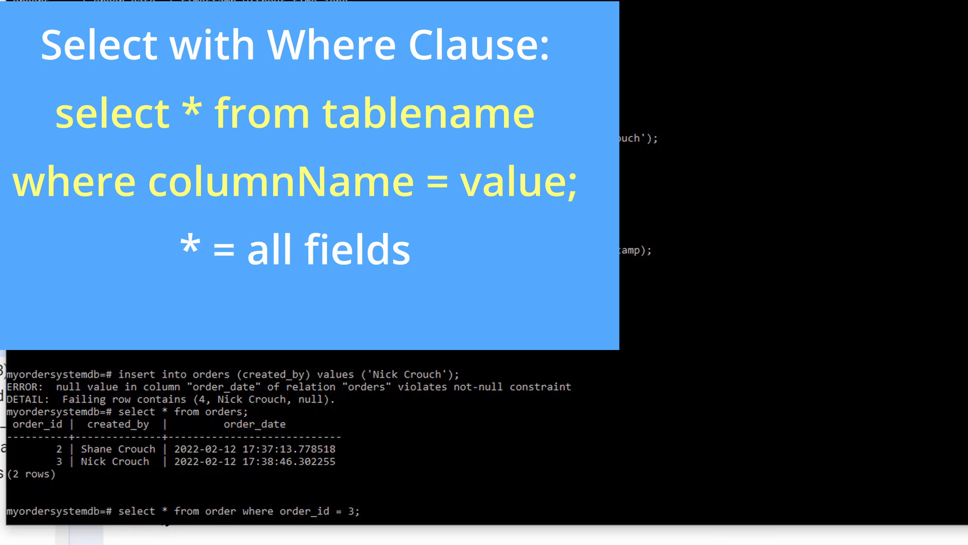
{"action": "mouse_move", "coordinate": [319, 529]}
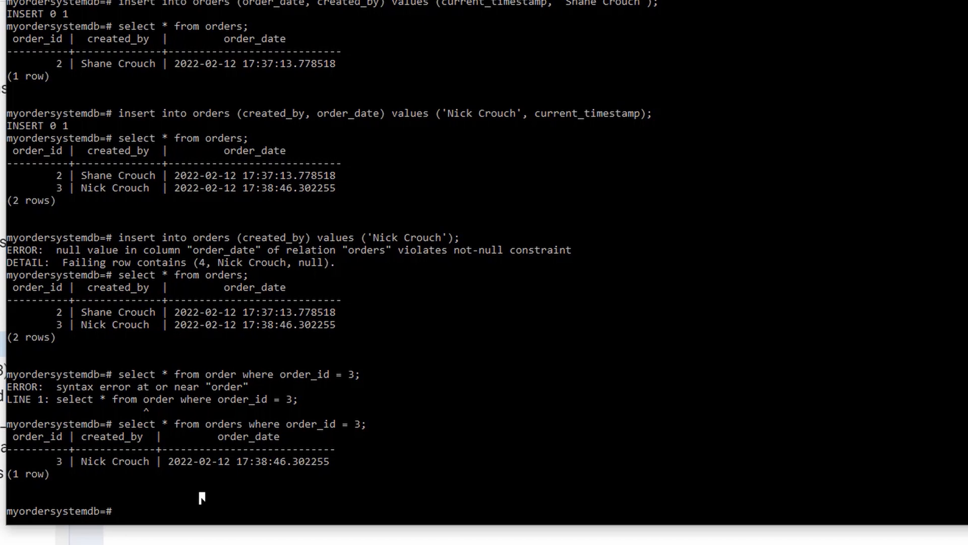
Step: Query orders where order_id = 3 OR order_id = 2, returning both rows
{"action": "type", "text": "select"}
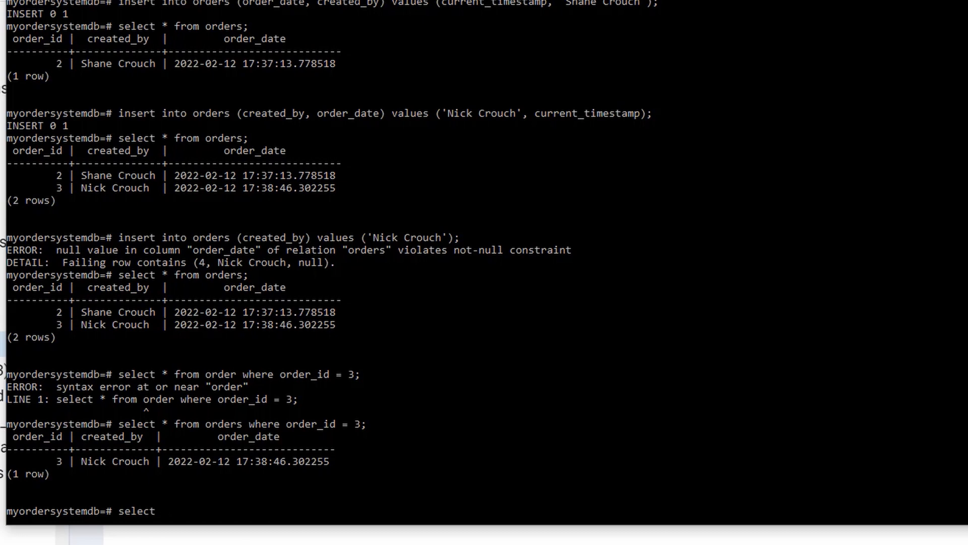
{"action": "type", "text": "*"}
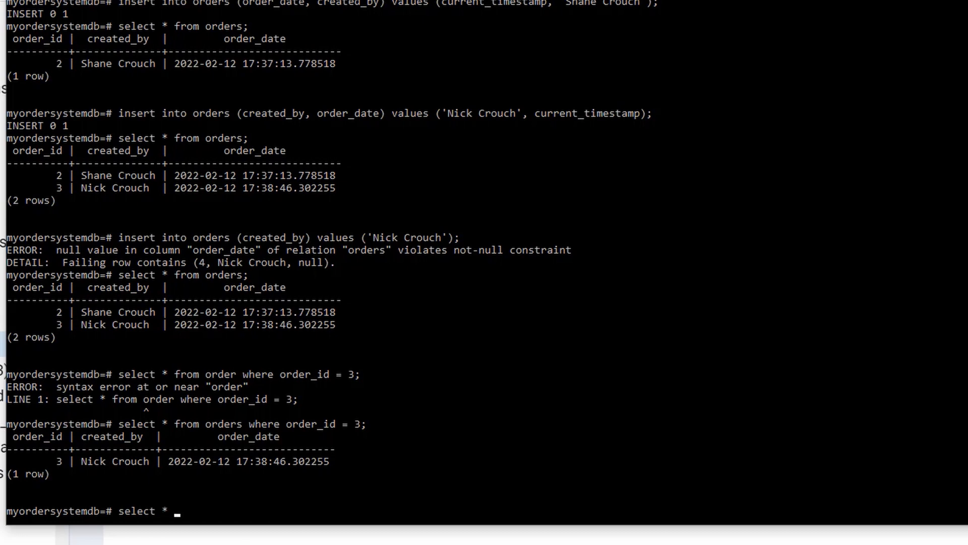
{"action": "type", "text": "from orders wh"}
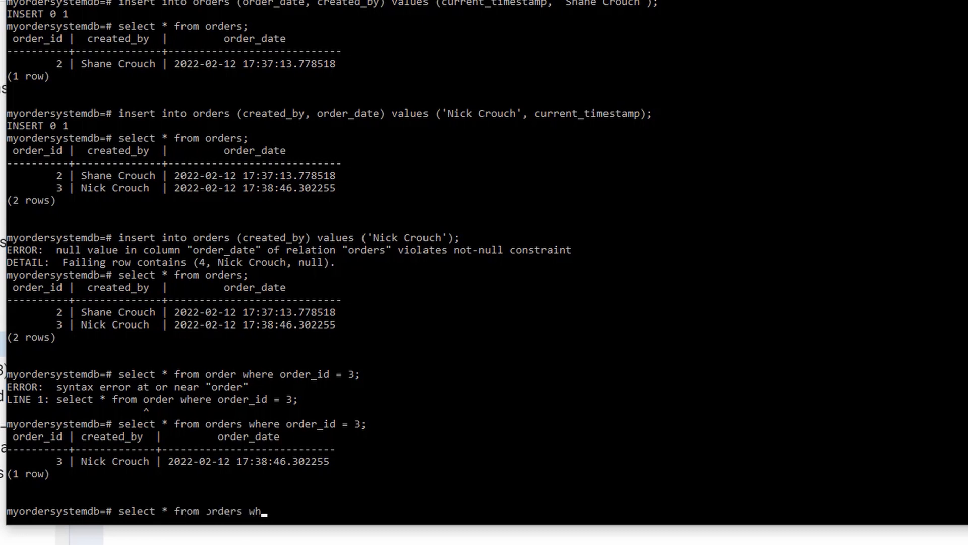
{"action": "type", "text": "ere order_id = 3 OR order_id = 2;"}
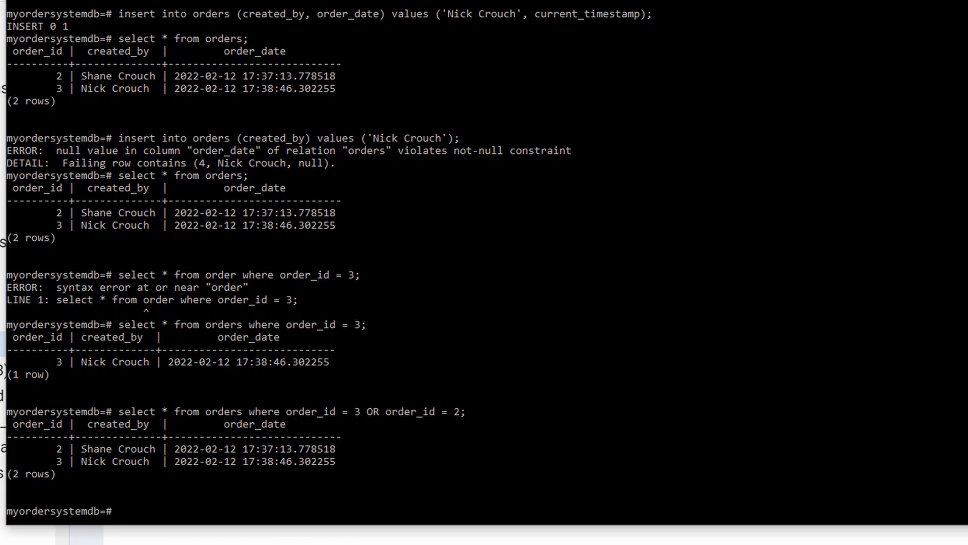
{"action": "type", "text": "select * from orders where ord"}
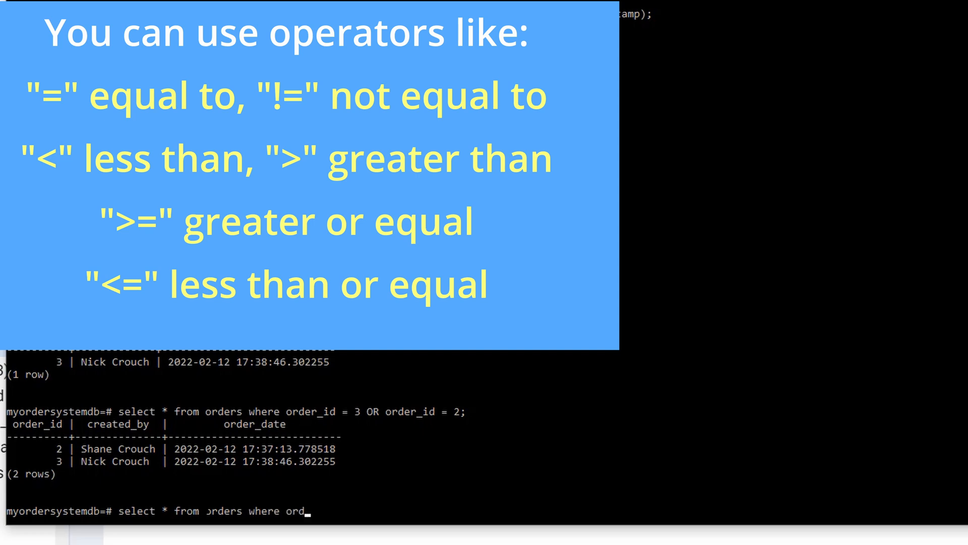
{"action": "type", "text": "er_id"}
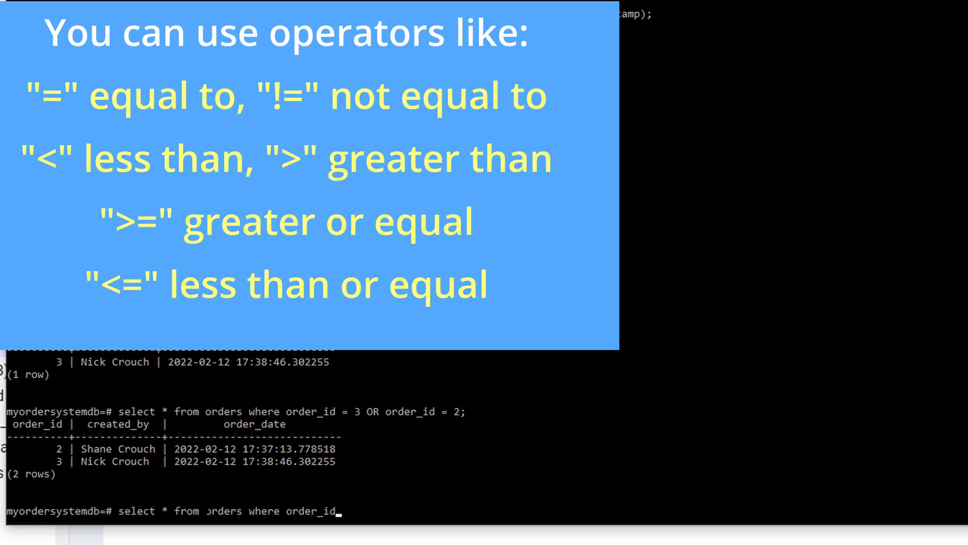
{"action": "type", "text": ">"}
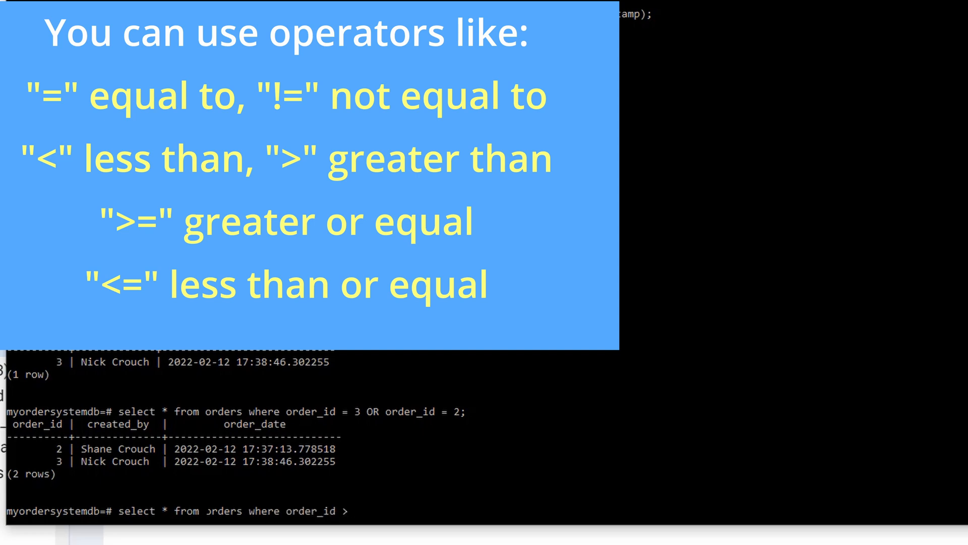
{"action": "type", "text": "2;"}
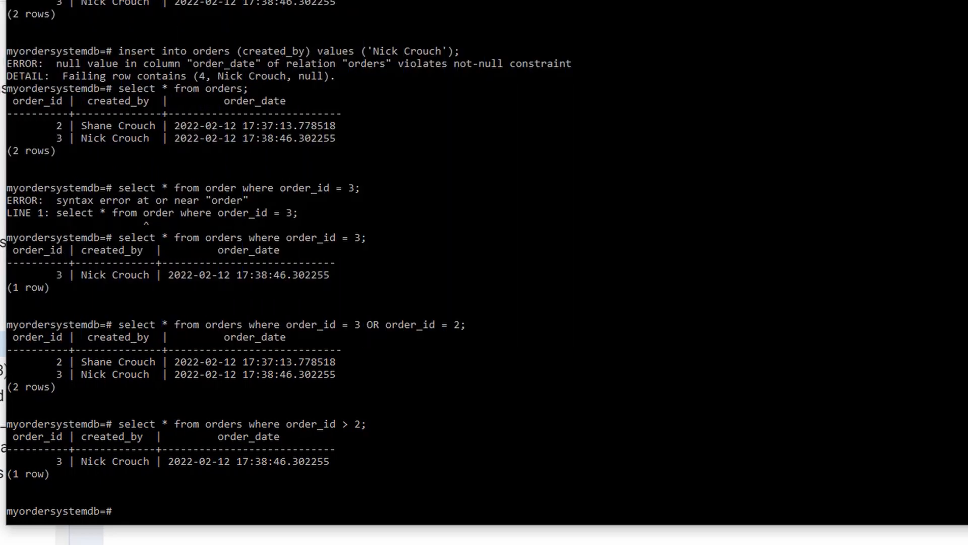
{"action": "type", "text": "s"}
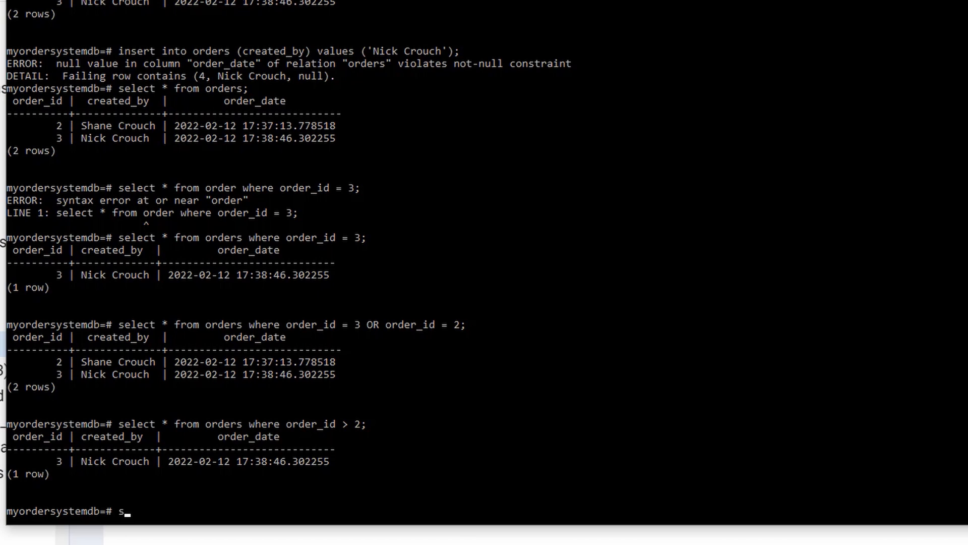
Step: Type select created_by, order_date from orders where order_id = 3; replacing the asterisk
{"action": "type", "text": "e;ec"}
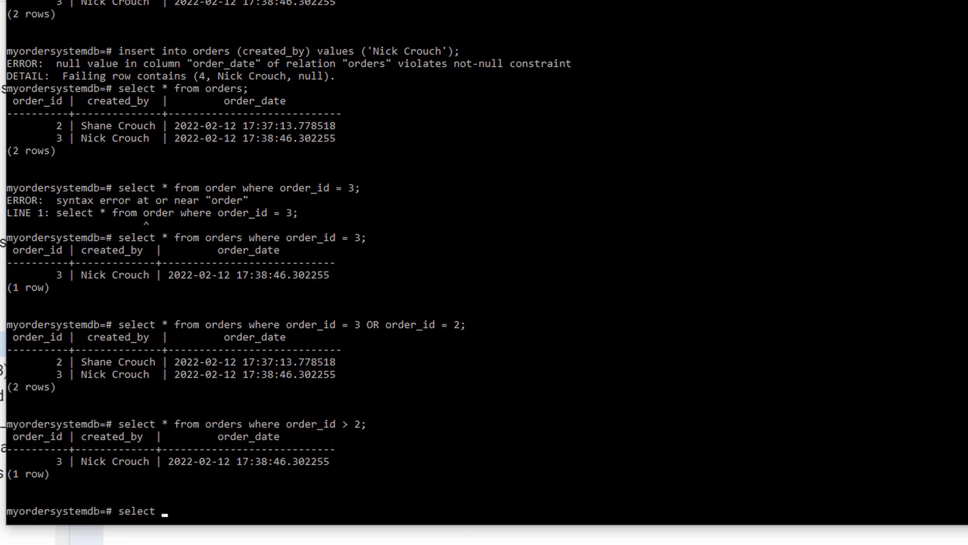
{"action": "type", "text": "*"}
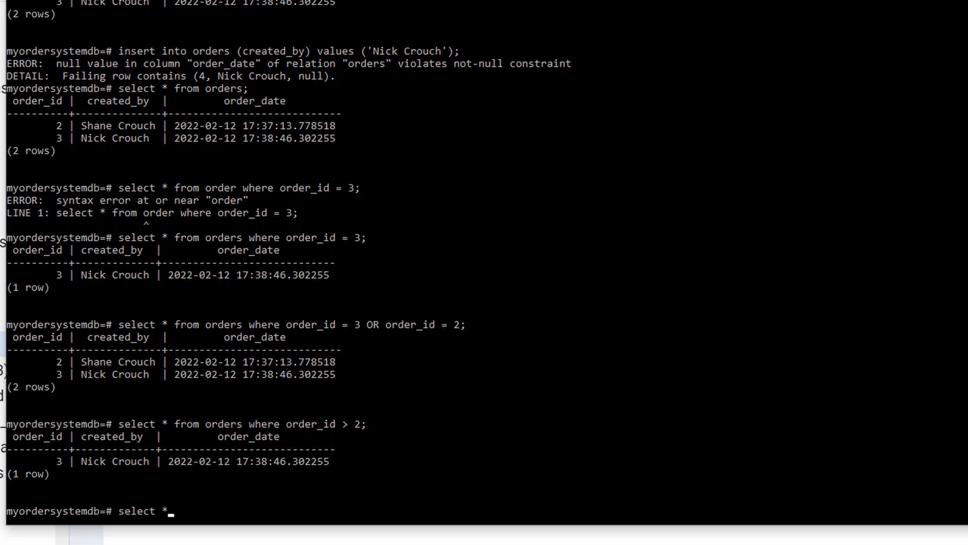
{"action": "key", "text": "BackSpace"}
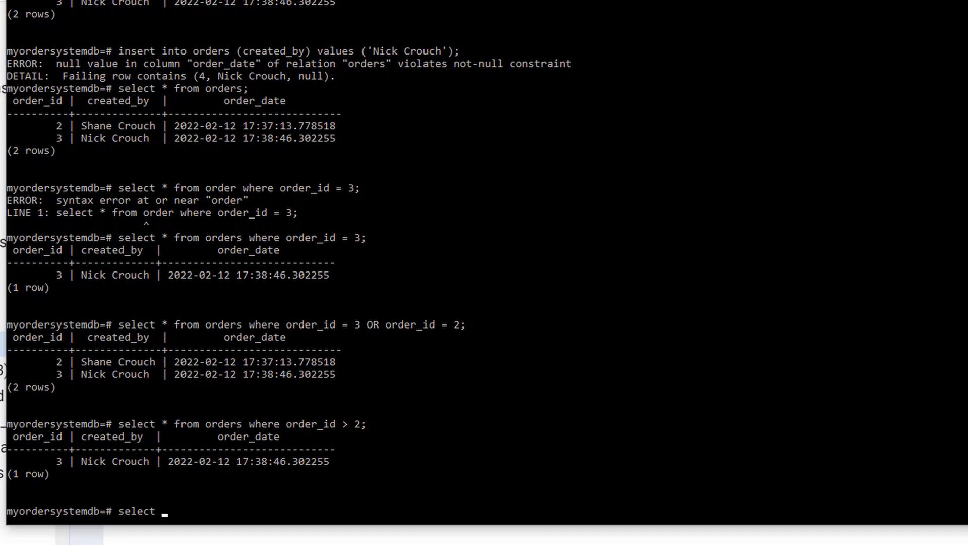
{"action": "type", "text": "cread"}
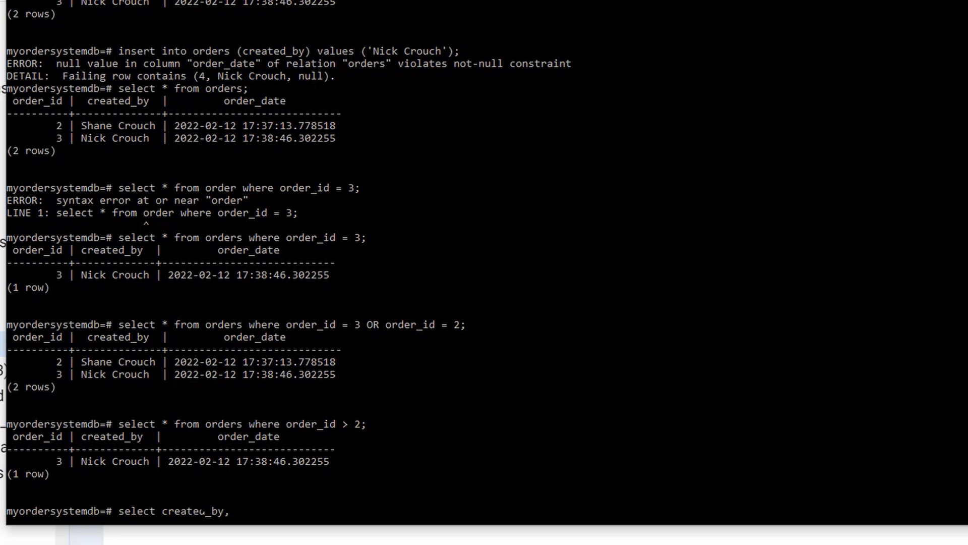
{"action": "type", "text": "orde"}
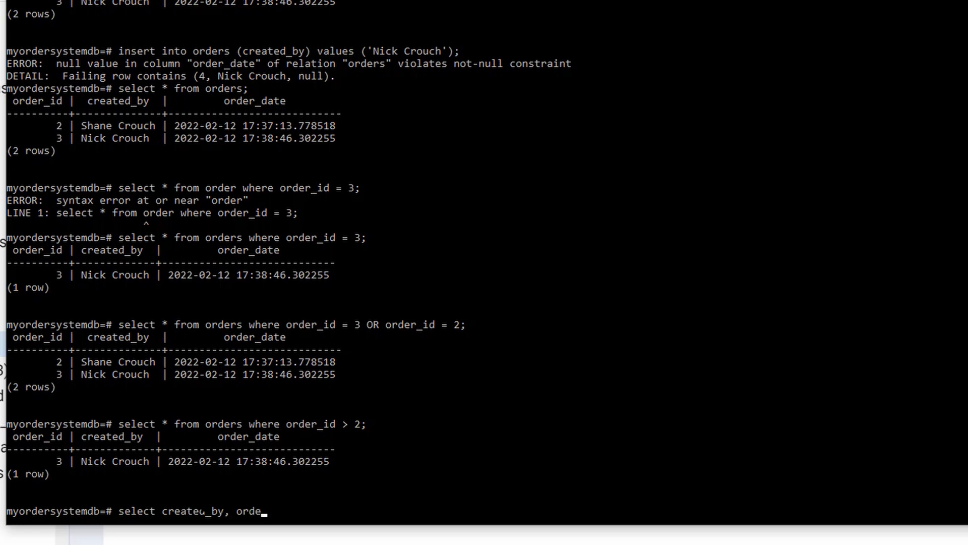
{"action": "type", "text": "r_date"}
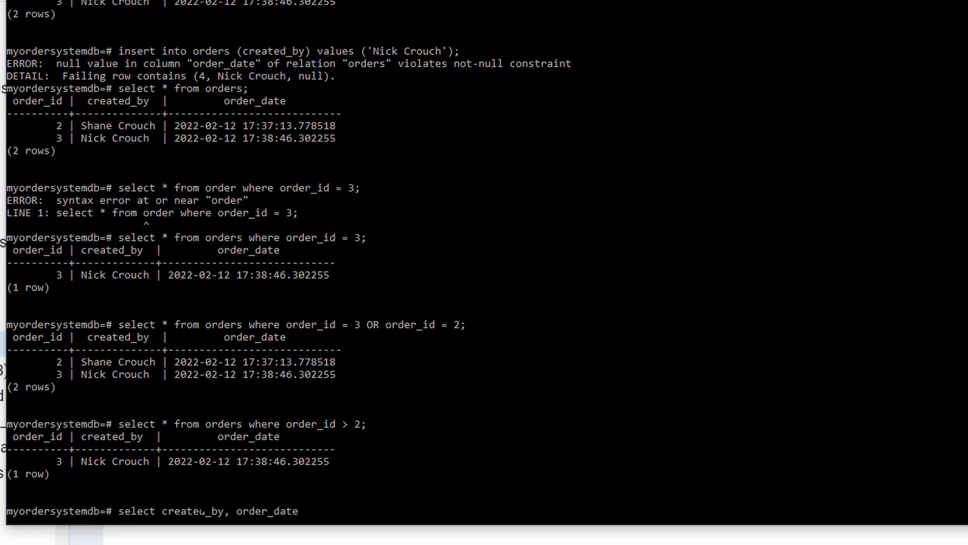
{"action": "type", "text": "from orders"}
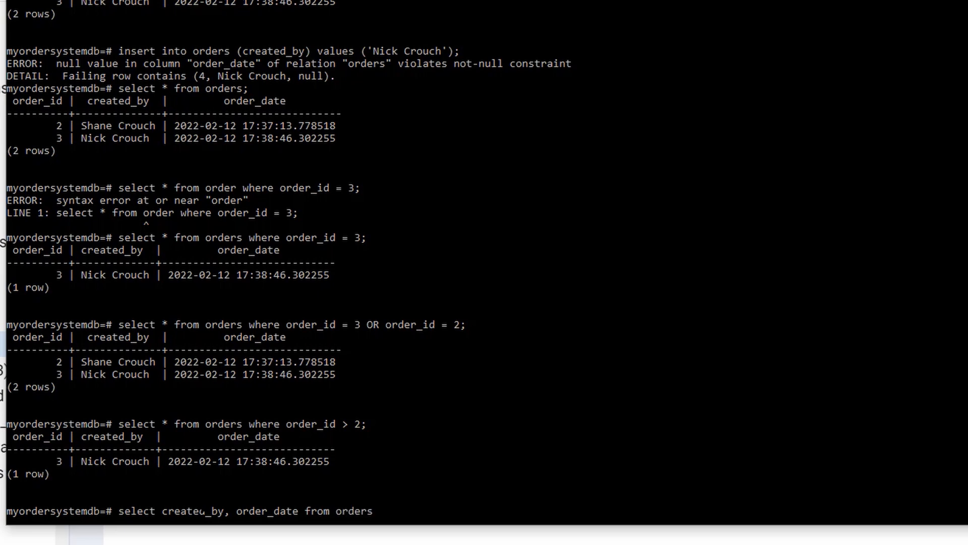
{"action": "type", "text": "where"}
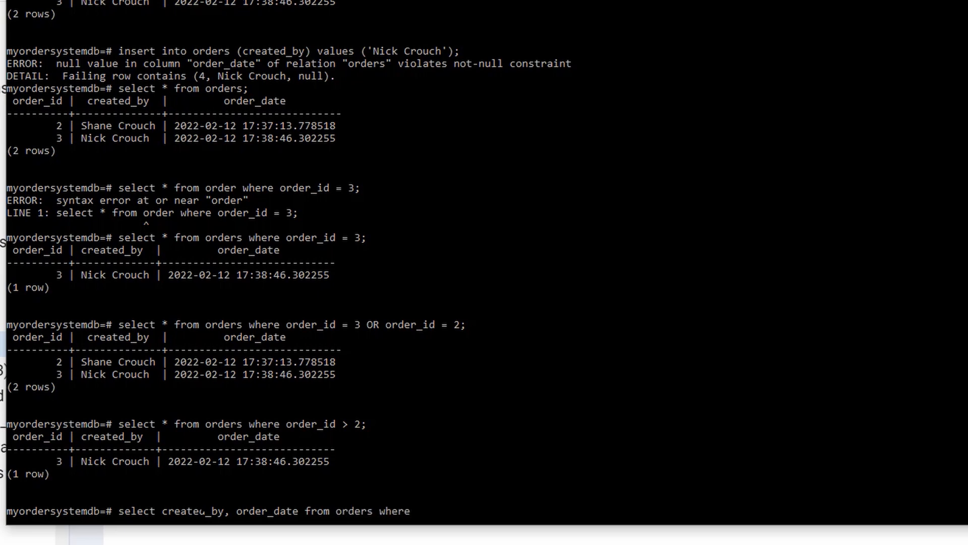
{"action": "type", "text": "order_id ="}
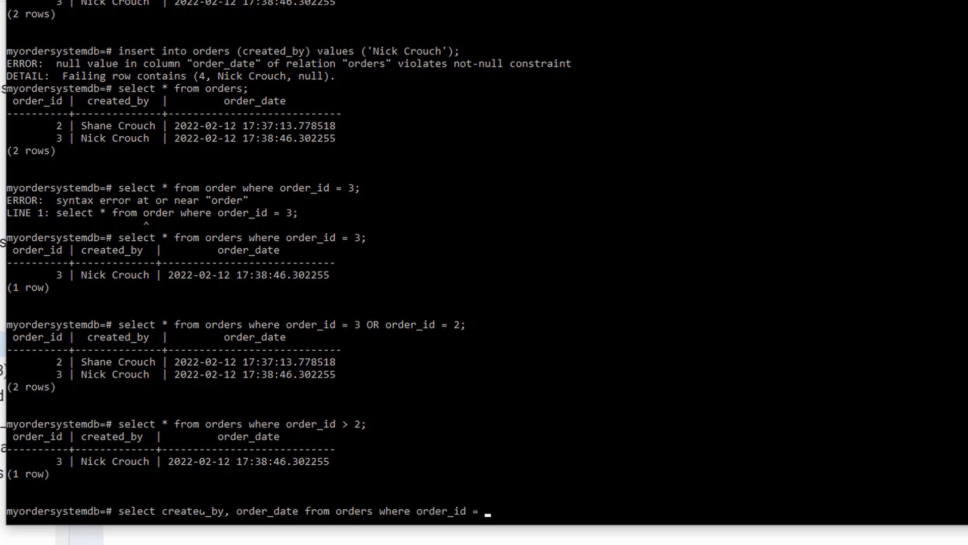
{"action": "type", "text": "3;"}
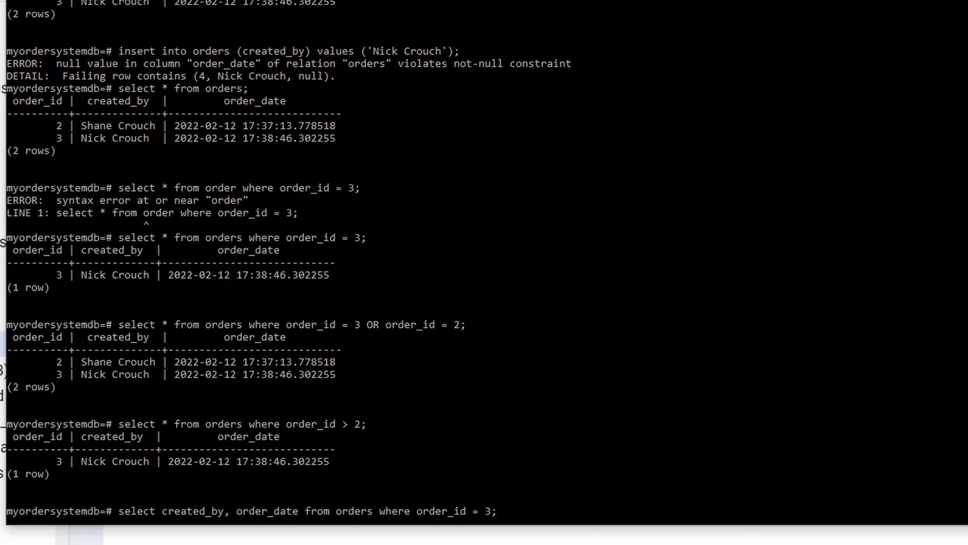
{"action": "mouse_move", "coordinate": [248, 529]}
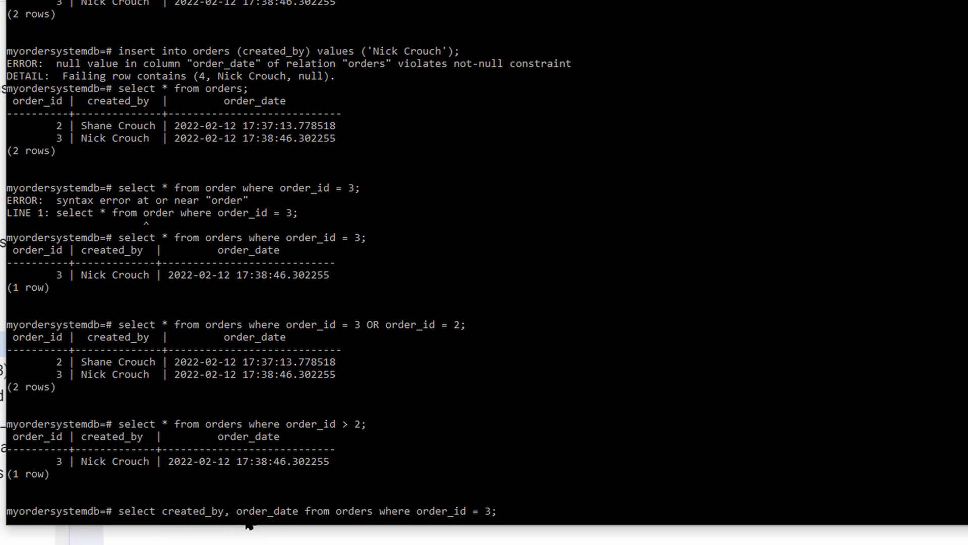